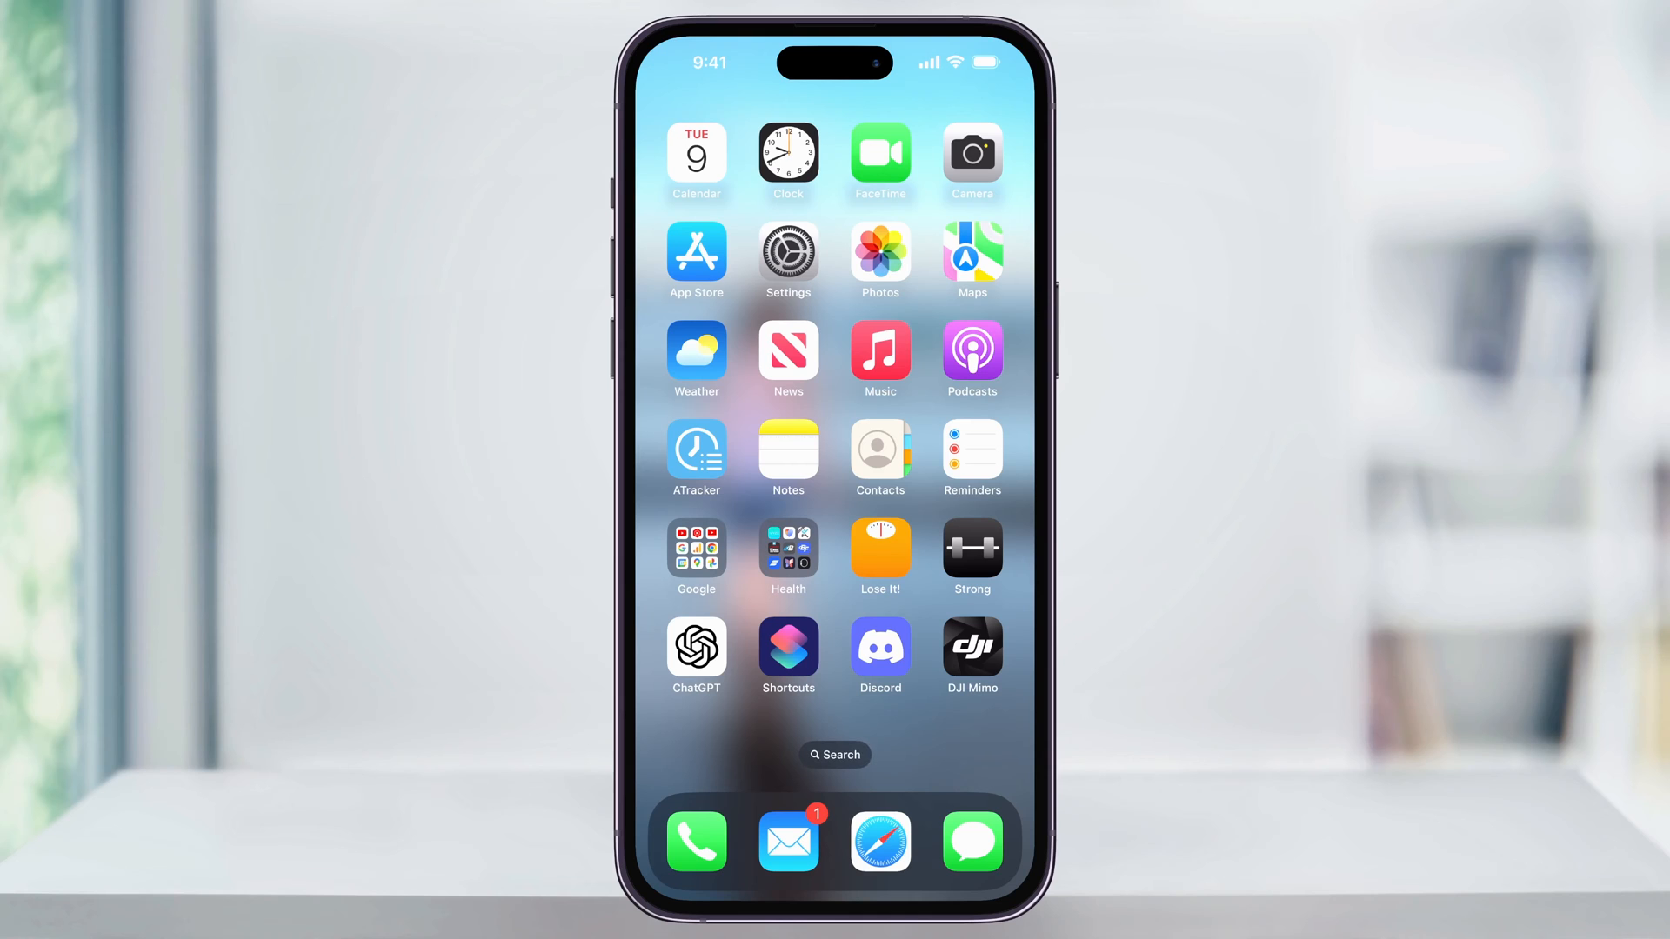
Step: Launch the Settings app from the Home Screen
{"action": "left_click", "coordinate": [788, 260]}
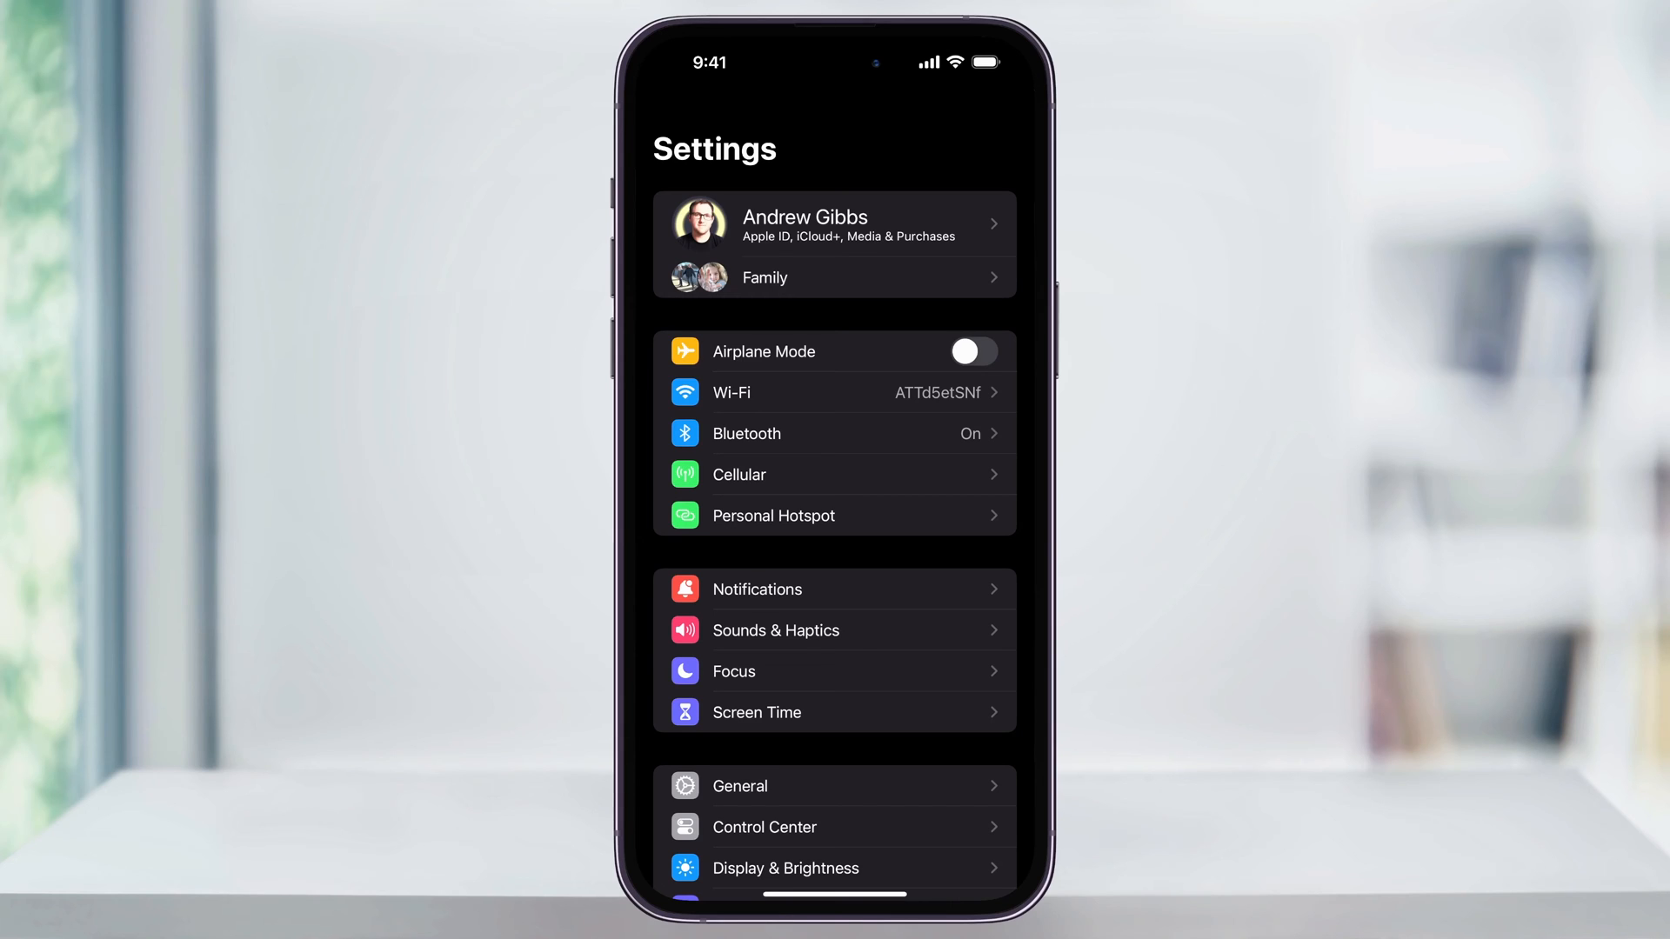
Step: Reach the Apple ID Change Password form via Sign-In & Security
{"action": "left_click", "coordinate": [834, 224]}
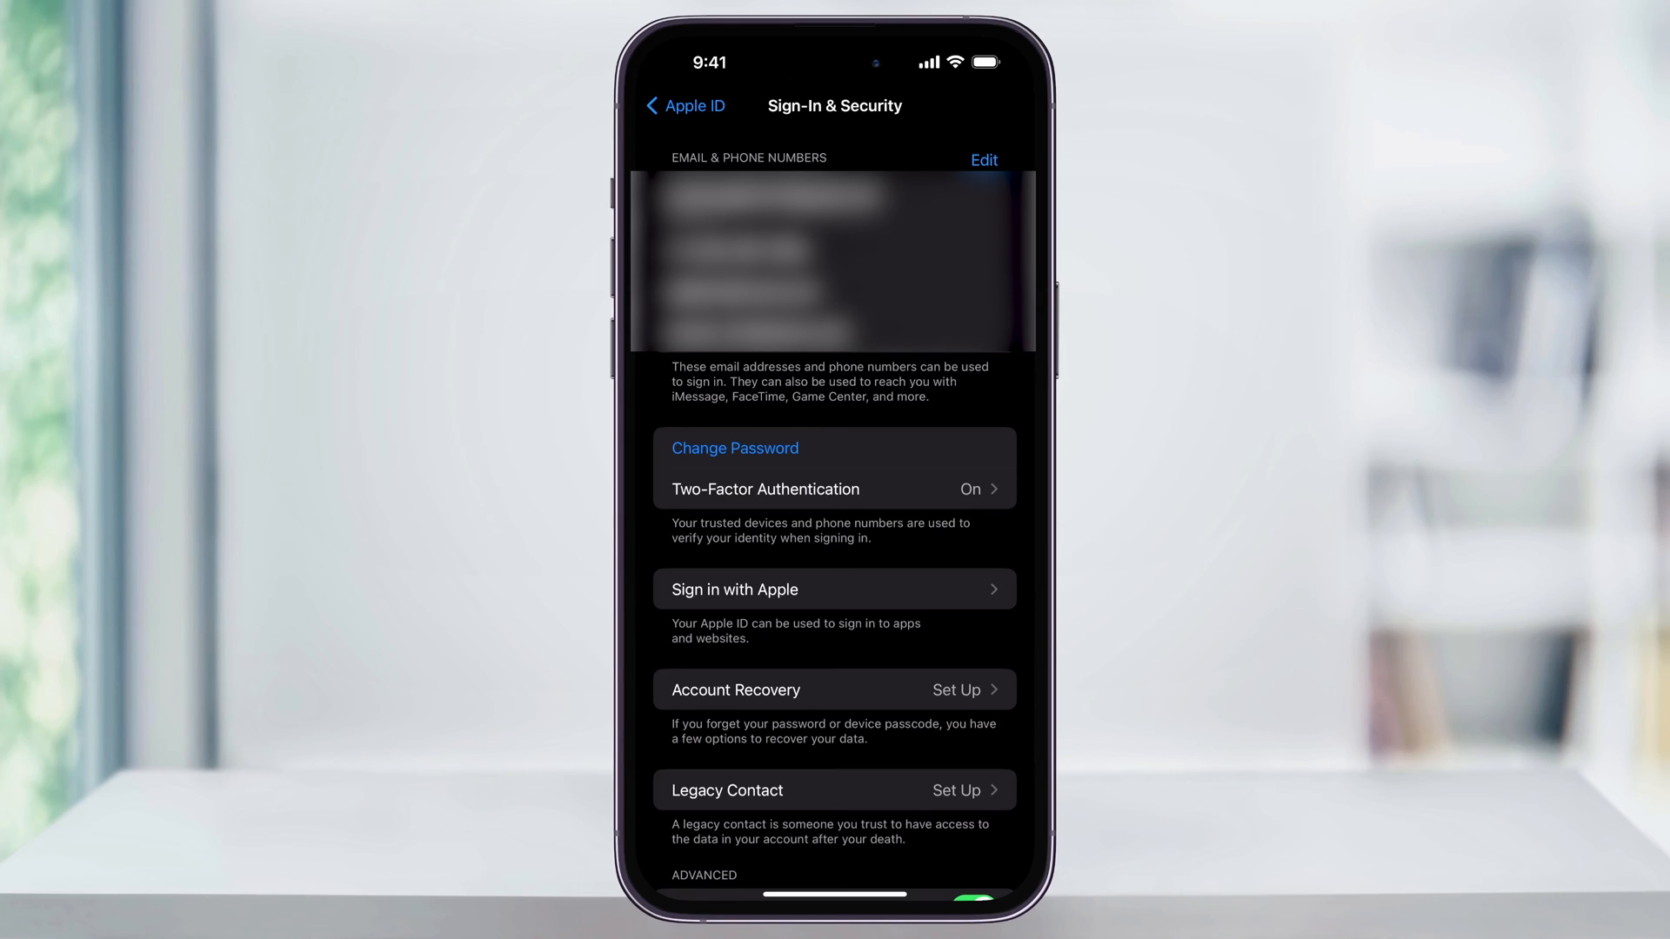
{"action": "left_click", "coordinate": [735, 447]}
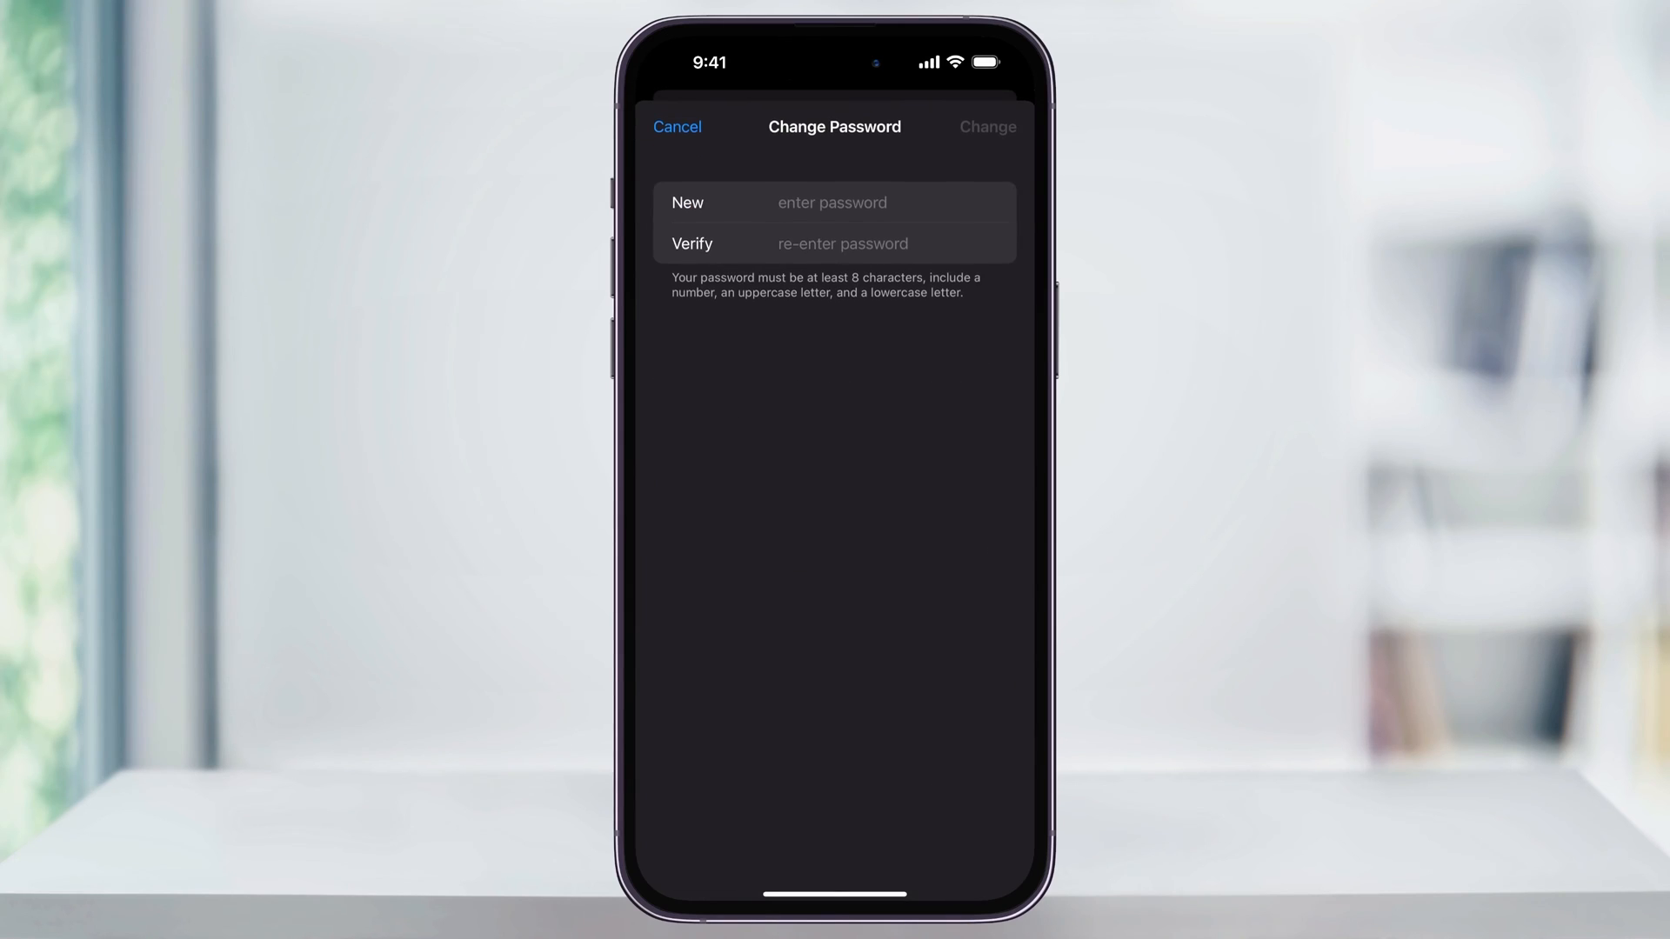